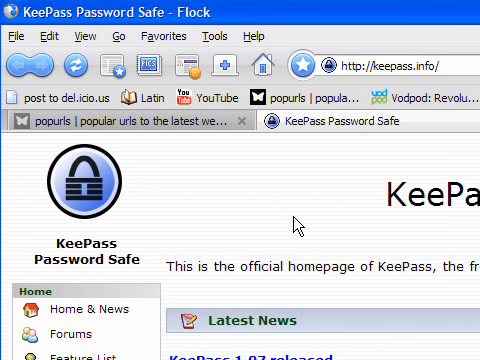
mouse_move(382, 78)
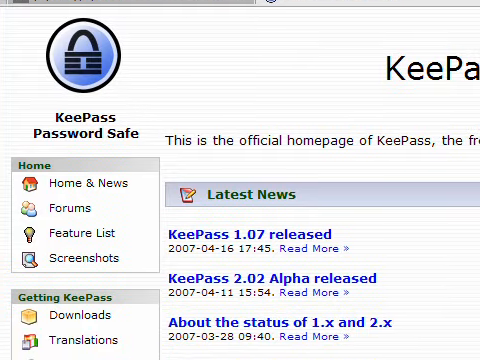
- Scroll the keepass.info downloads page to the KeePass 1.07 installer and ZIP package links
scroll("down", 3)
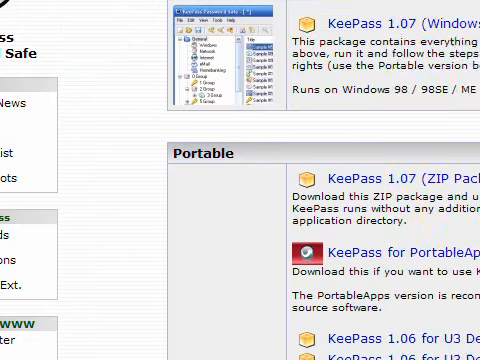
scroll("down", 3)
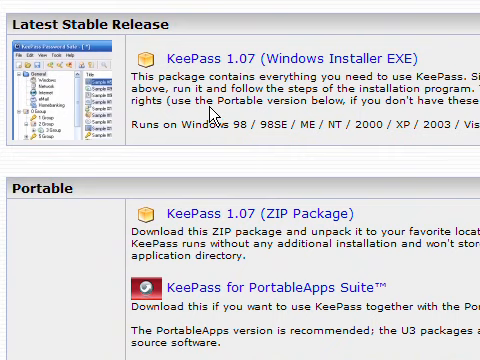
mouse_move(196, 211)
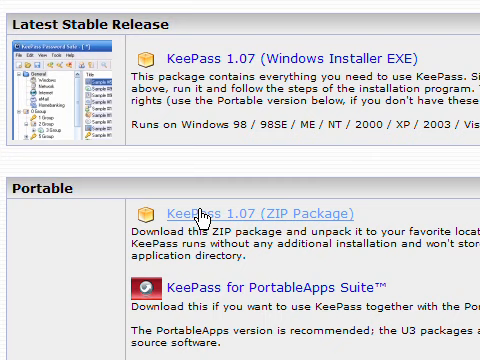
mouse_move(205, 213)
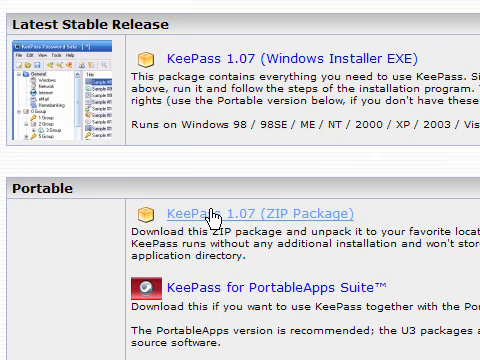
mouse_move(237, 210)
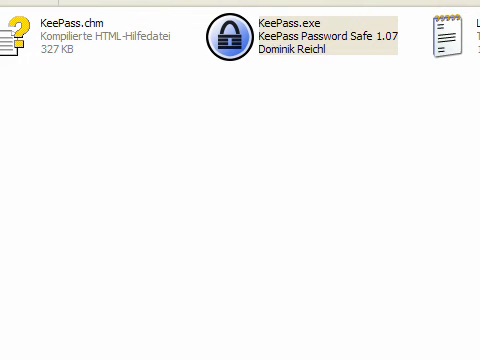
mouse_move(288, 58)
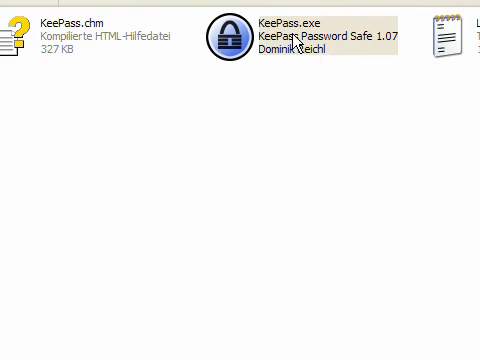
- Launch KeePass.exe from the extracted KeePass 1.07 folder
double_click(230, 37)
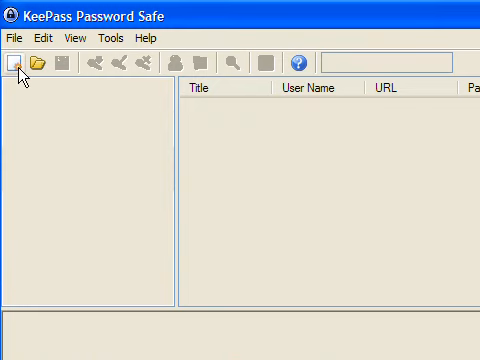
left_click(16, 60)
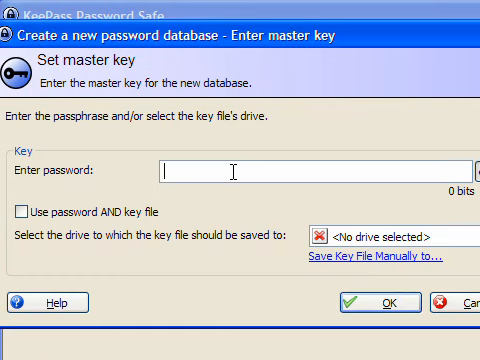
type("password")
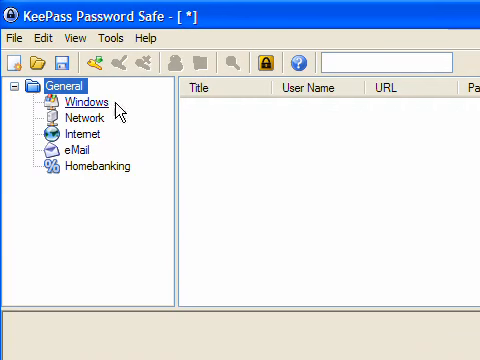
mouse_move(66, 108)
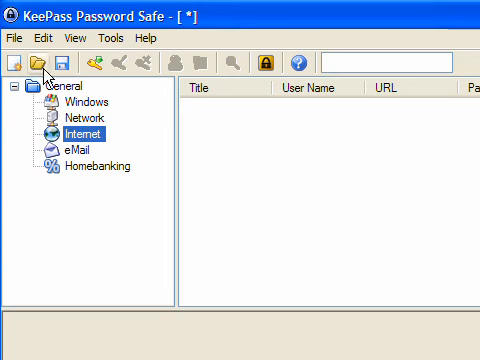
left_click(36, 36)
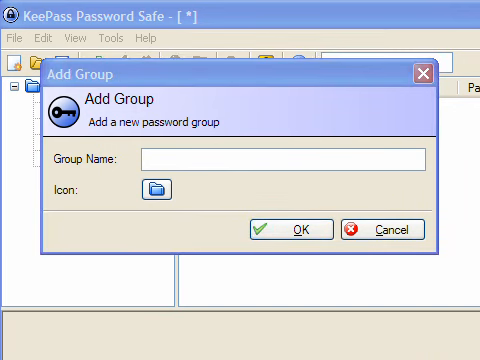
- Create the reddit.com group
type("reddit.com")
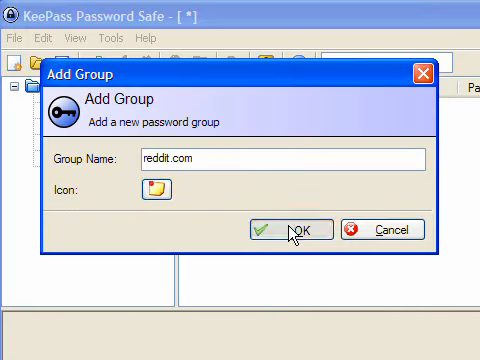
left_click(291, 229)
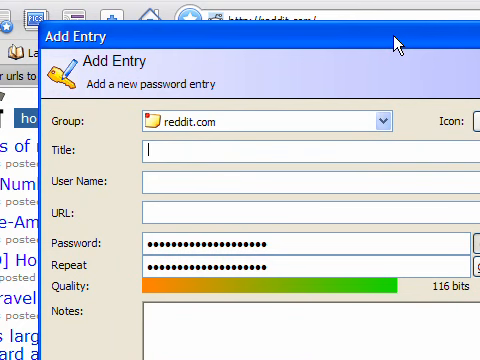
mouse_move(202, 200)
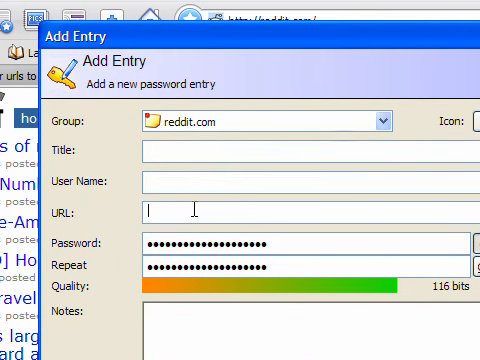
type("http://reddit.com/")
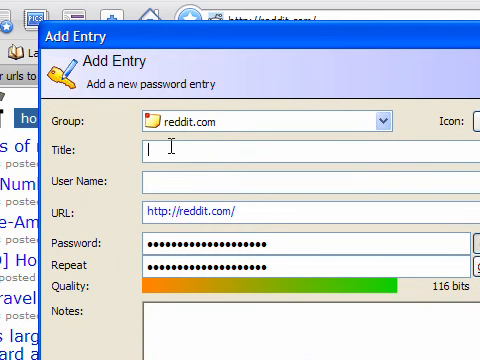
type("reddit.com")
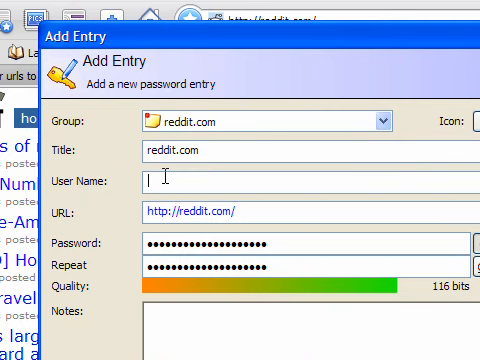
type("streamc")
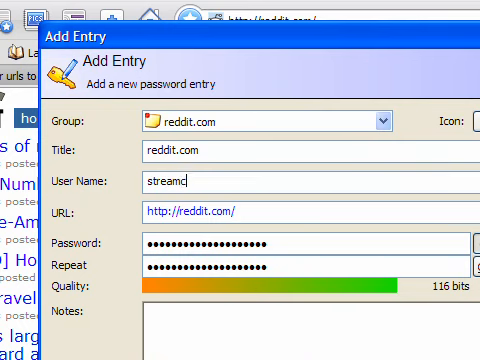
type("ast")
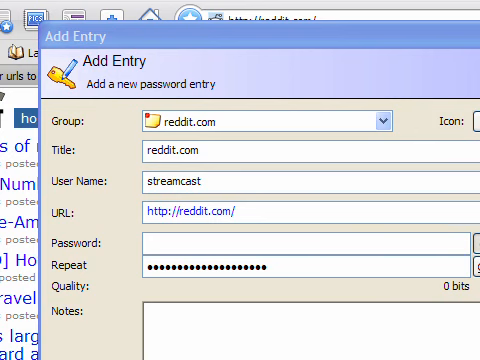
mouse_move(280, 231)
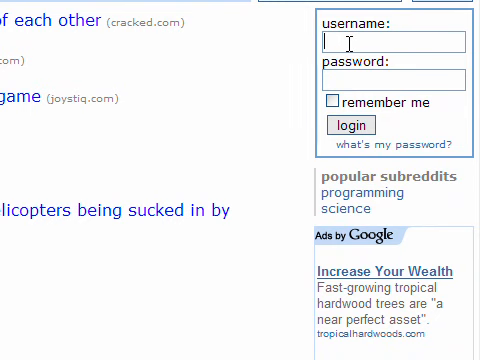
mouse_move(218, 208)
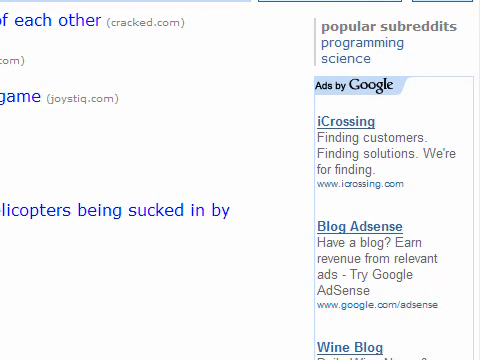
mouse_move(385, 82)
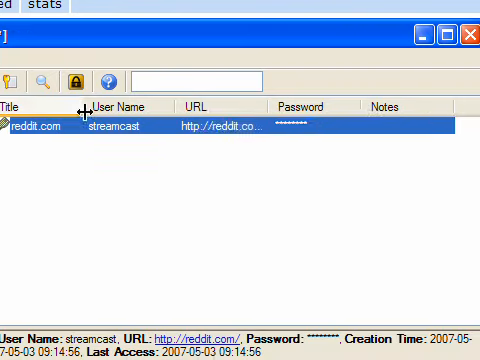
mouse_move(60, 130)
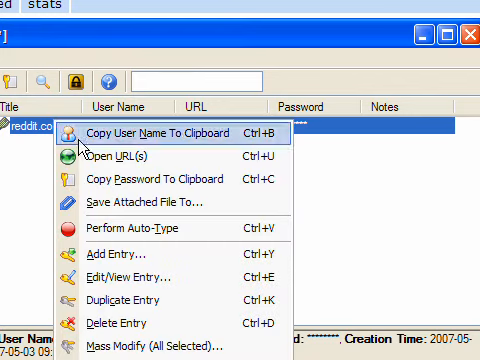
mouse_move(120, 230)
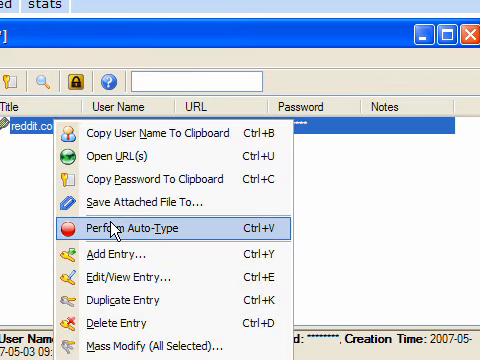